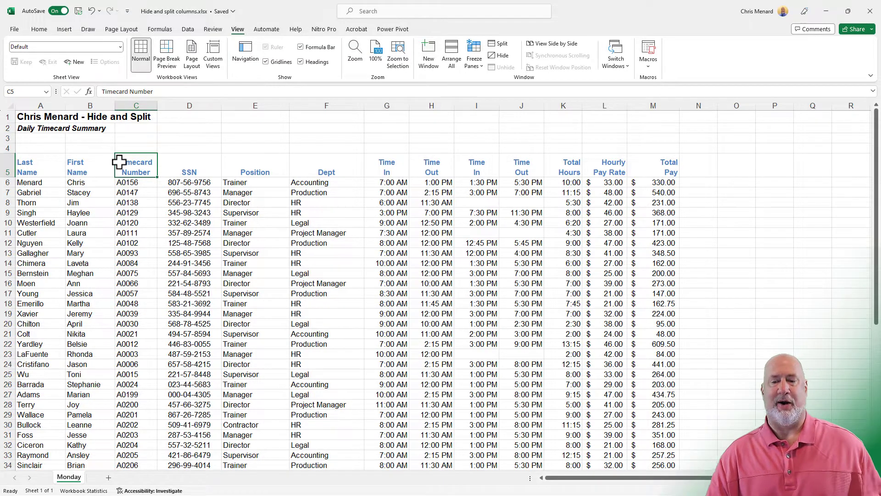
pyautogui.moveTo(198, 173)
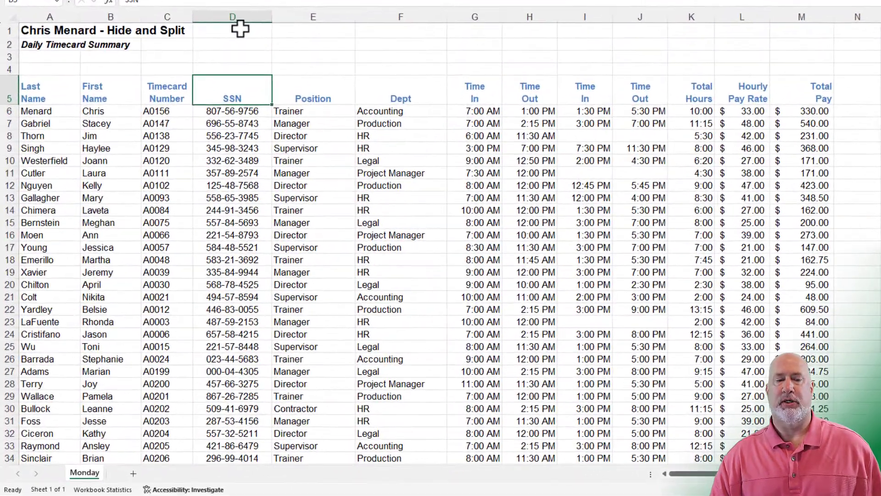
# Step: Hide column D (SSN) from its header's right-click menu
pyautogui.rightClick(233, 17)
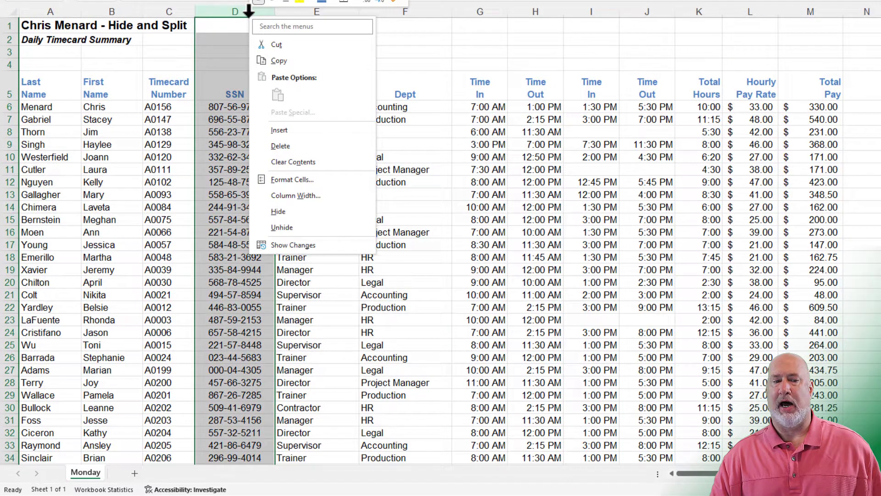
pyautogui.moveTo(278, 212)
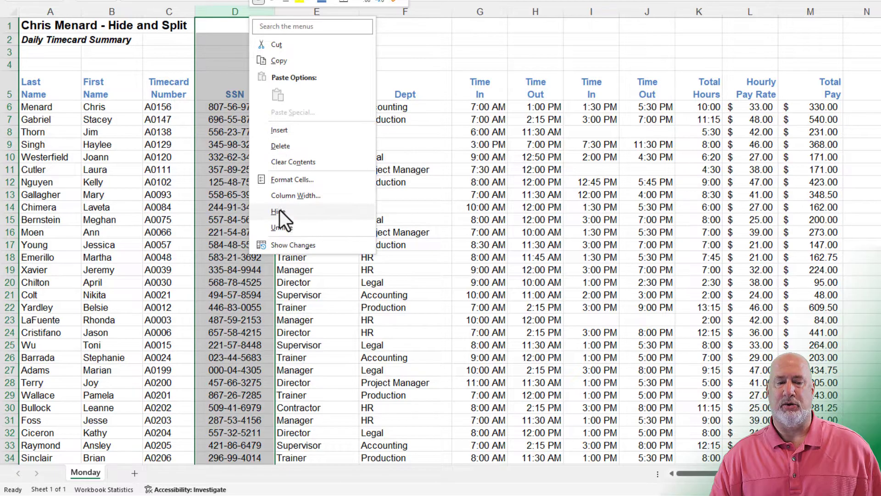
pyautogui.click(278, 212)
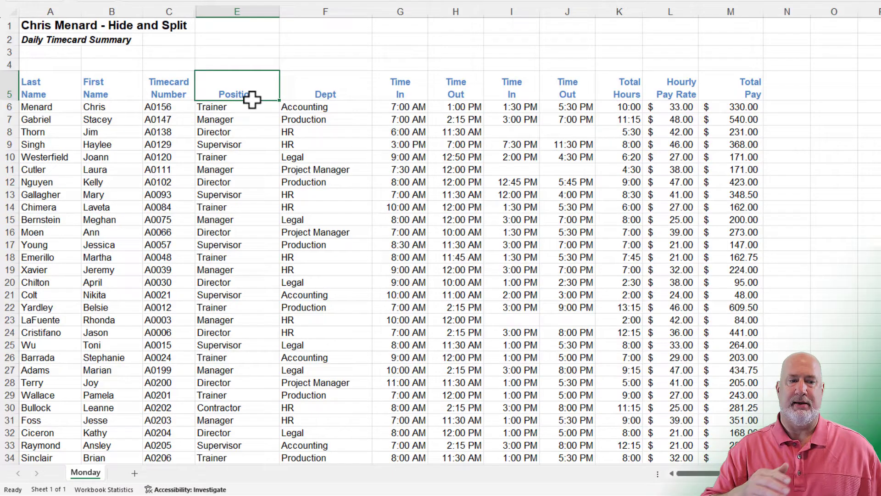
pyautogui.moveTo(688, 79)
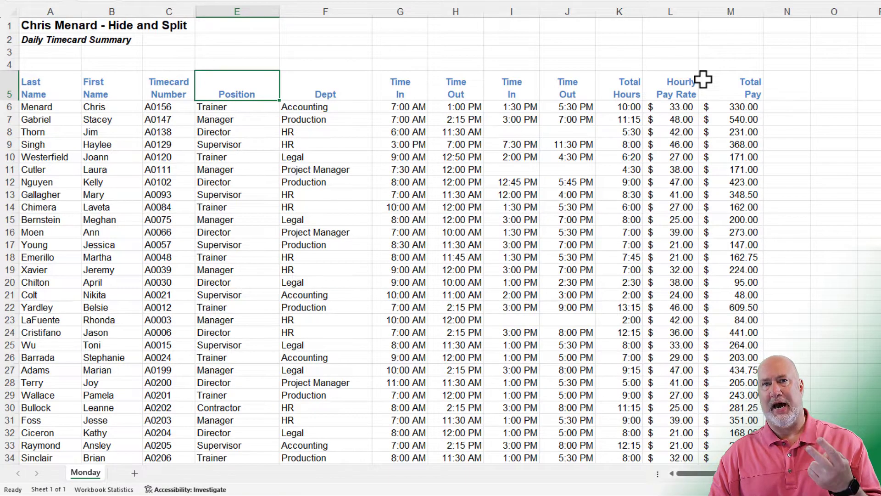
# Step: Select columns L and M (Hourly Pay Rate, Total Pay) and hide them
pyautogui.click(669, 11)
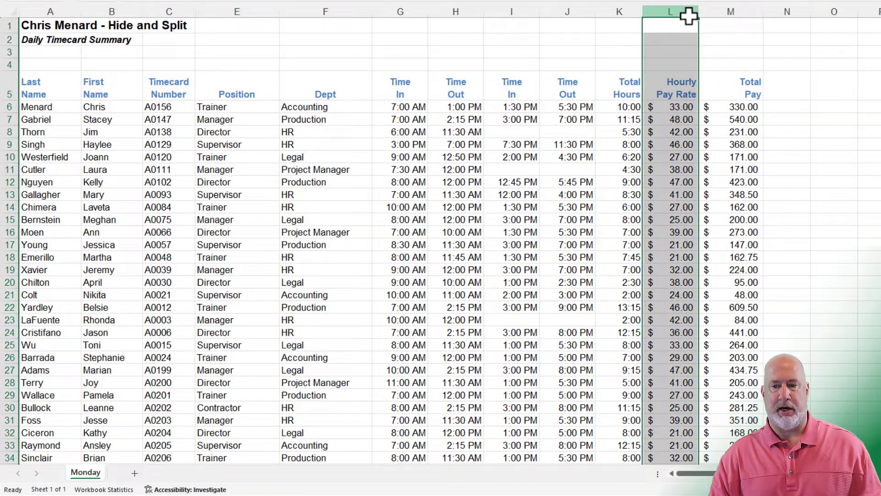
pyautogui.rightClick(670, 14)
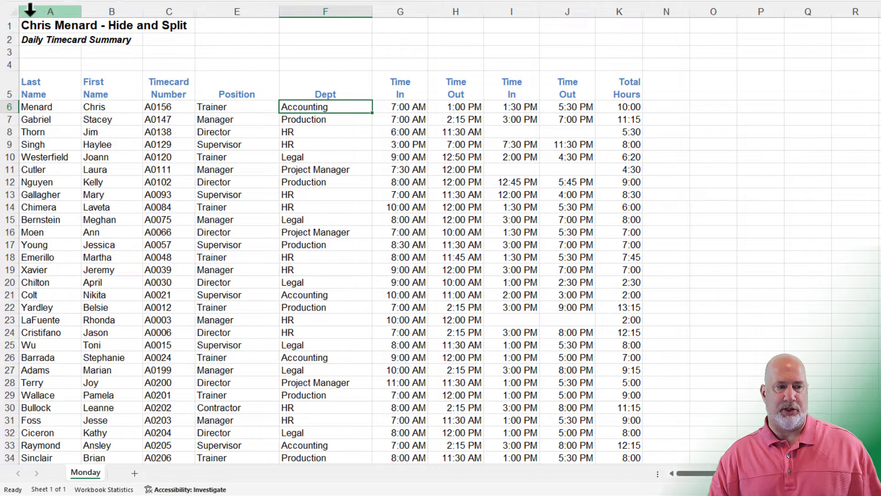
pyautogui.click(10, 11)
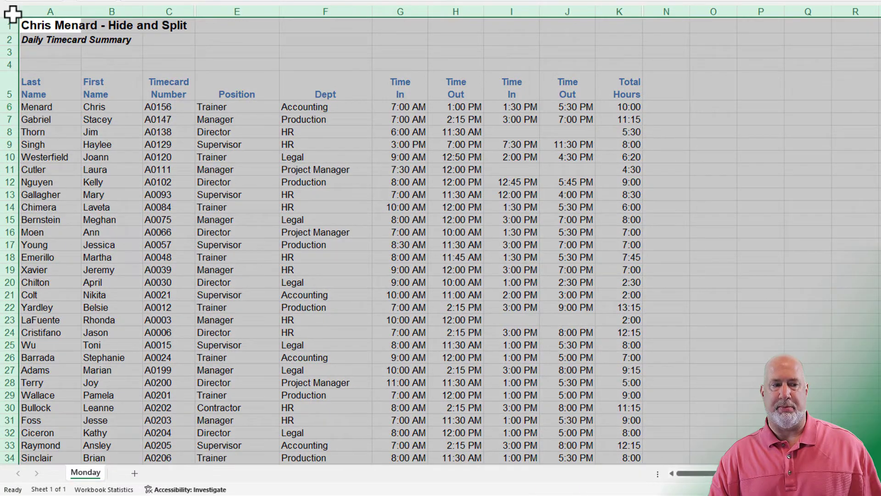
pyautogui.rightClick(112, 10)
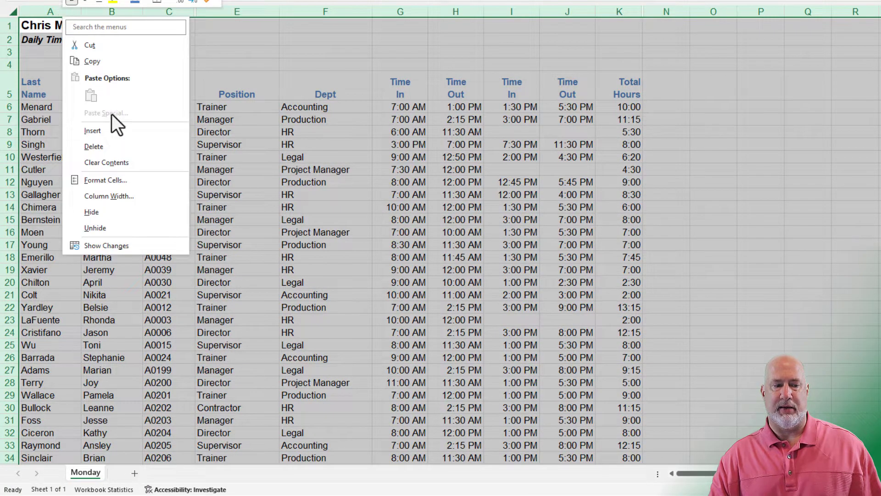
pyautogui.click(94, 228)
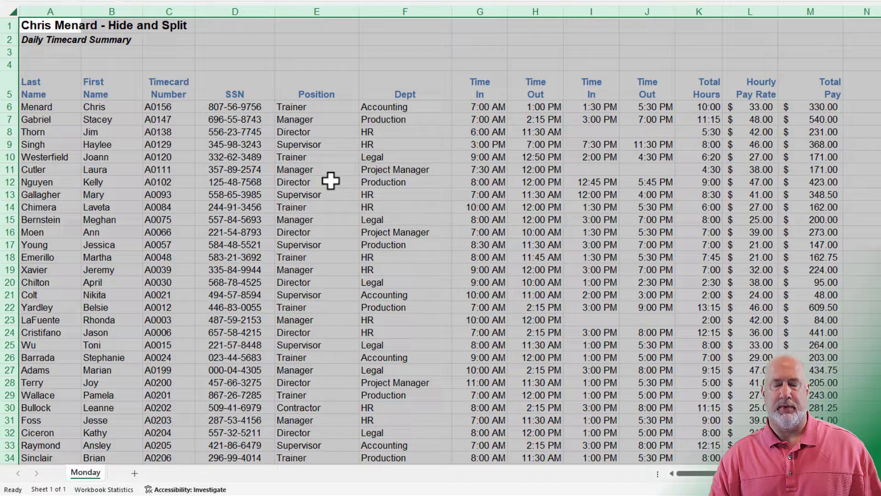
pyautogui.moveTo(337, 78)
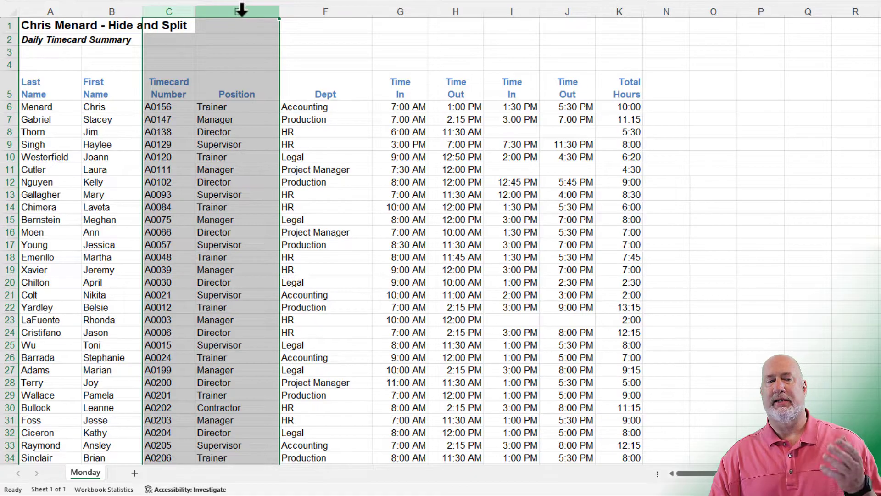
pyautogui.rightClick(235, 10)
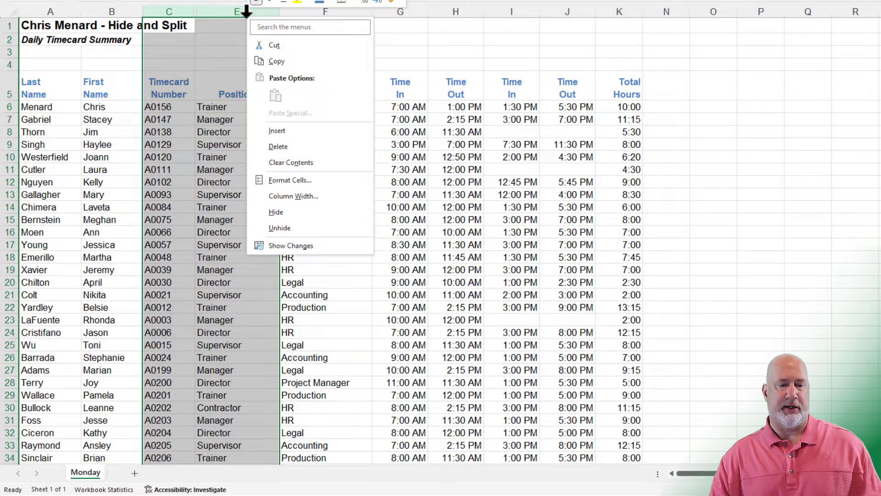
pyautogui.click(279, 227)
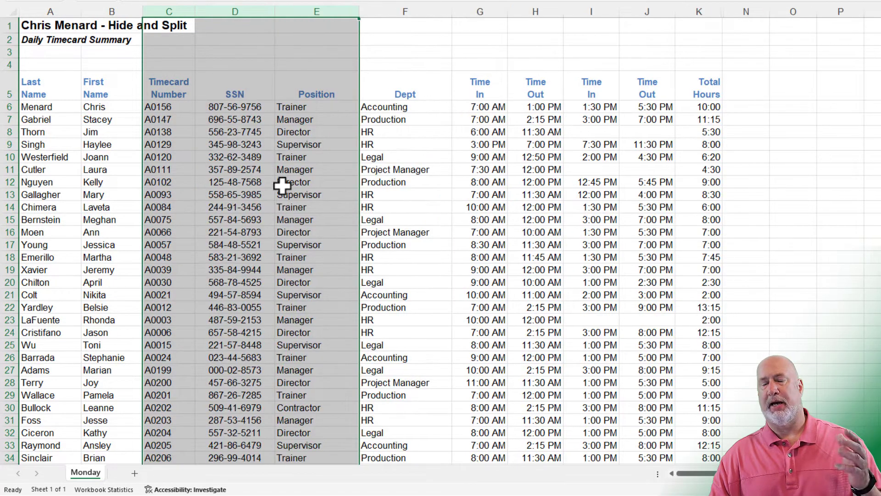
pyautogui.click(234, 88)
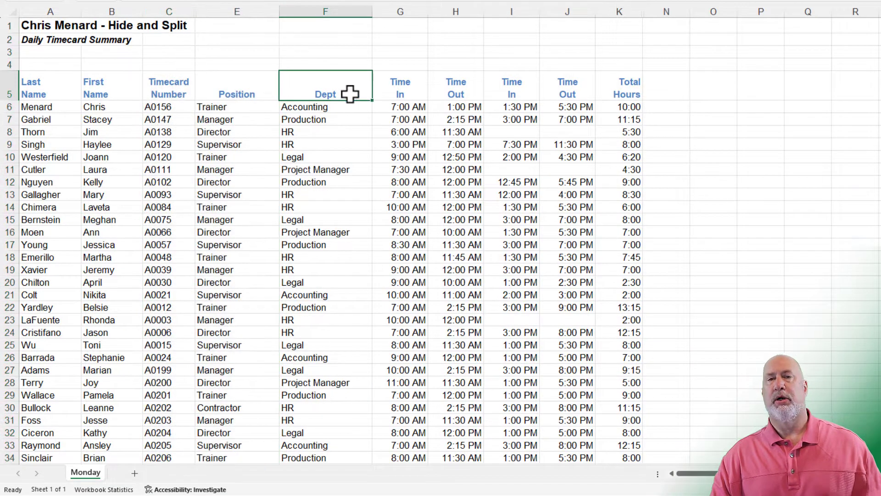
pyautogui.moveTo(377, 106)
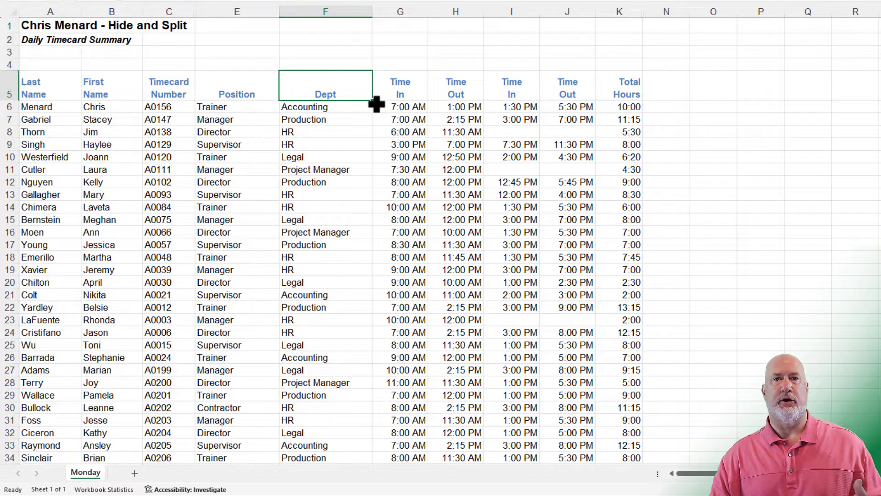
pyautogui.moveTo(379, 126)
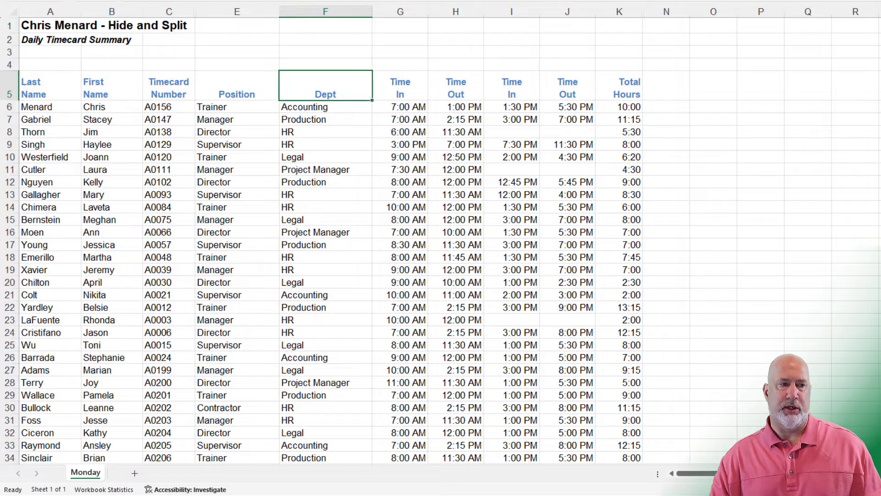
# Step: Use Go To Special with Visible cells only from the Position header, then deselect
pyautogui.click(236, 86)
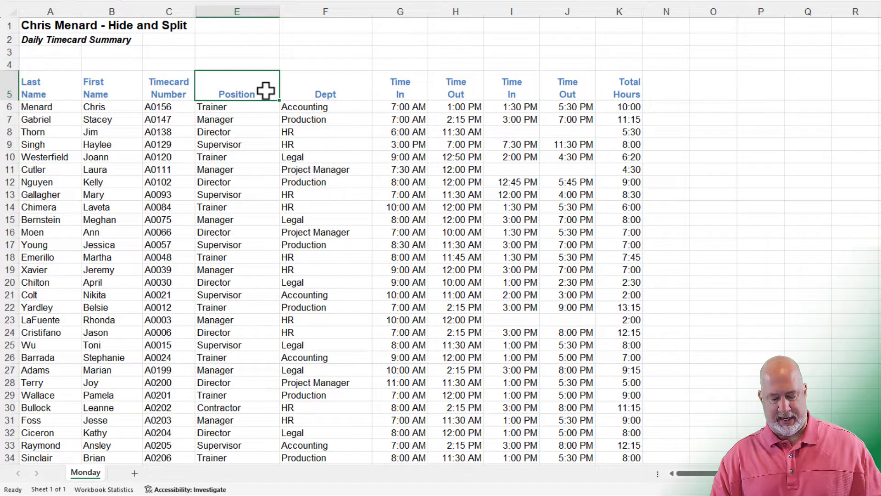
pyautogui.press('ctrl+g')
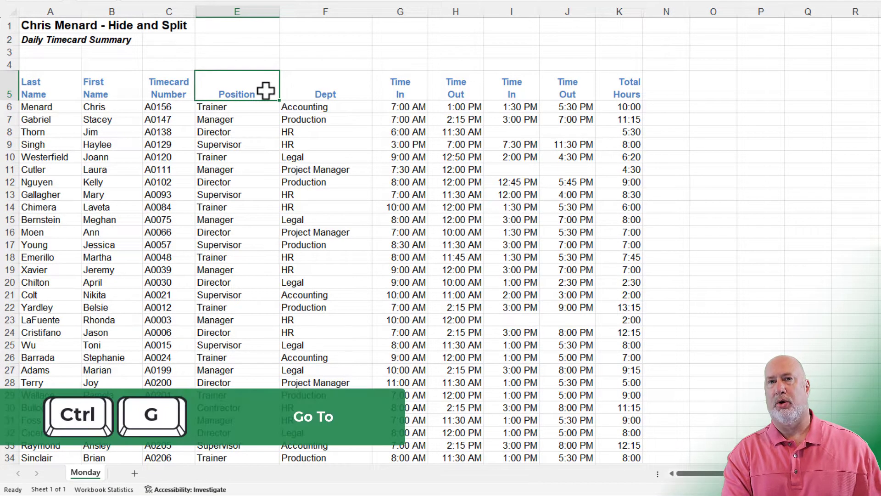
pyautogui.press('ctrl+g')
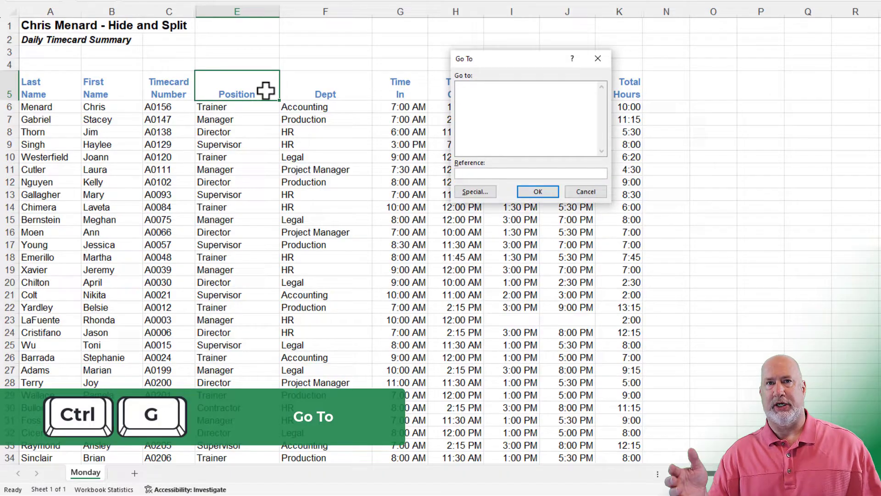
pyautogui.moveTo(475, 192)
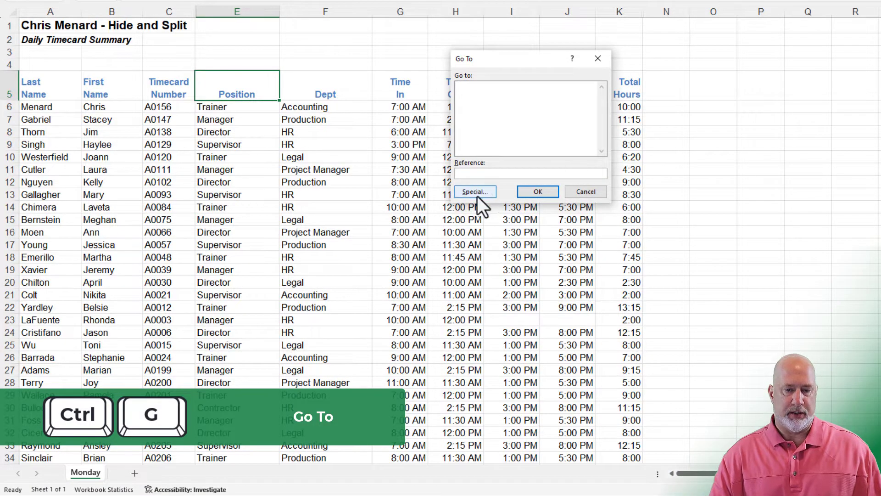
pyautogui.click(474, 191)
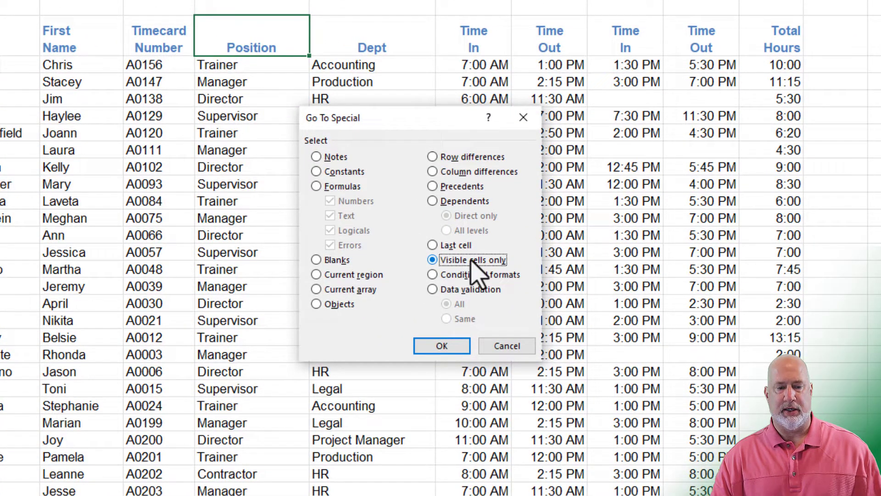
pyautogui.moveTo(441, 345)
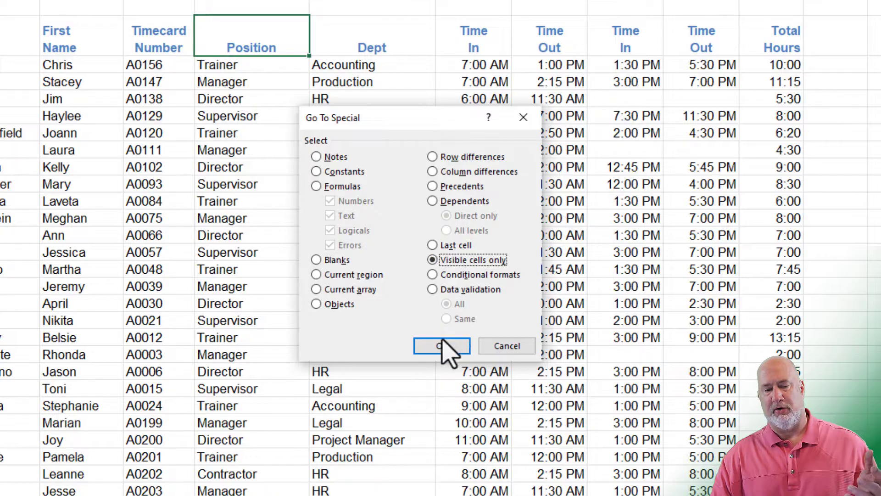
pyautogui.click(441, 345)
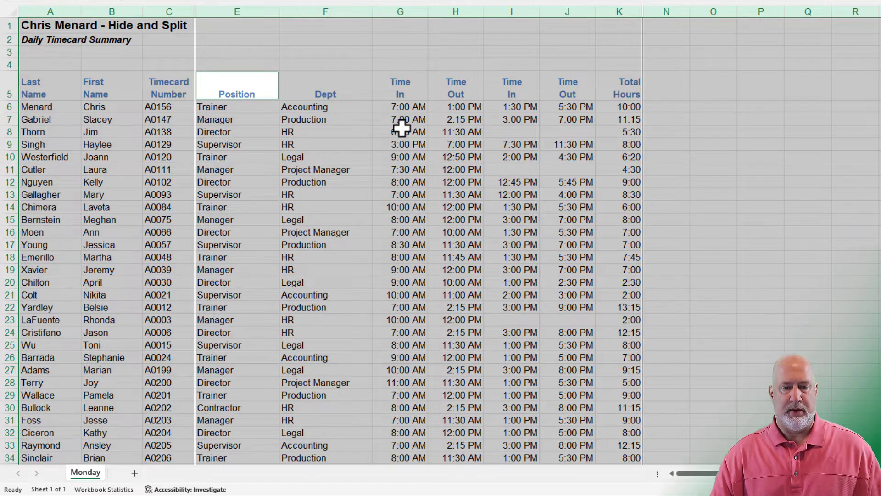
pyautogui.click(399, 131)
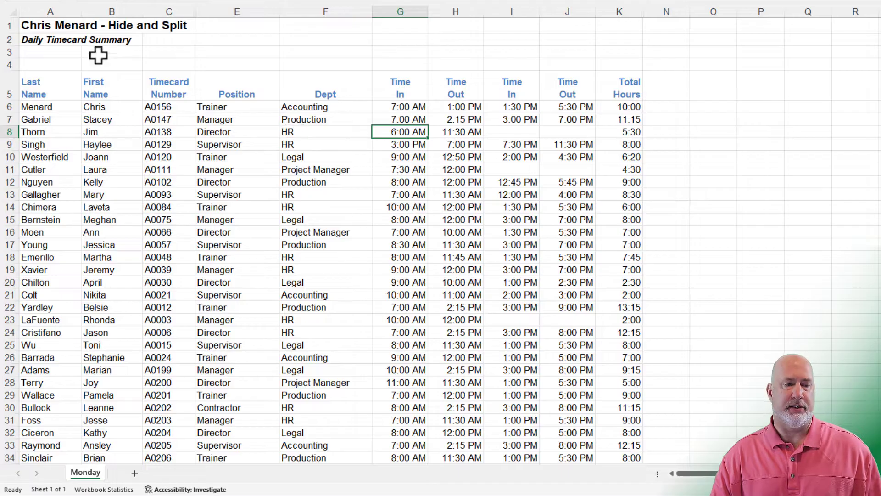
# Step: Unhide the SSN and pay columns and split the window after column C
pyautogui.click(111, 10)
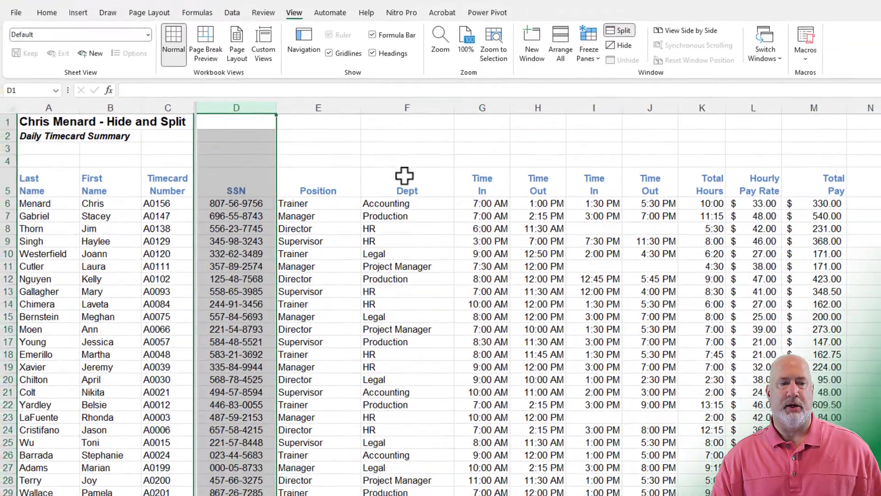
pyautogui.click(407, 181)
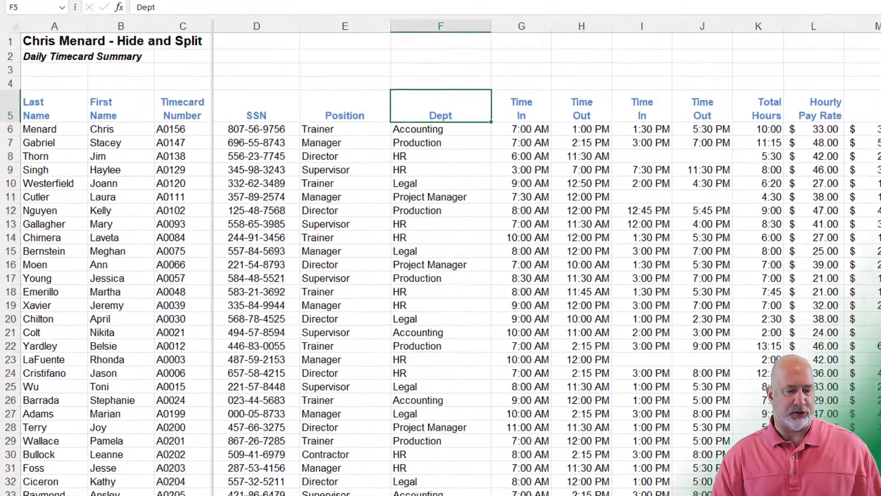
pyautogui.scroll(-3)
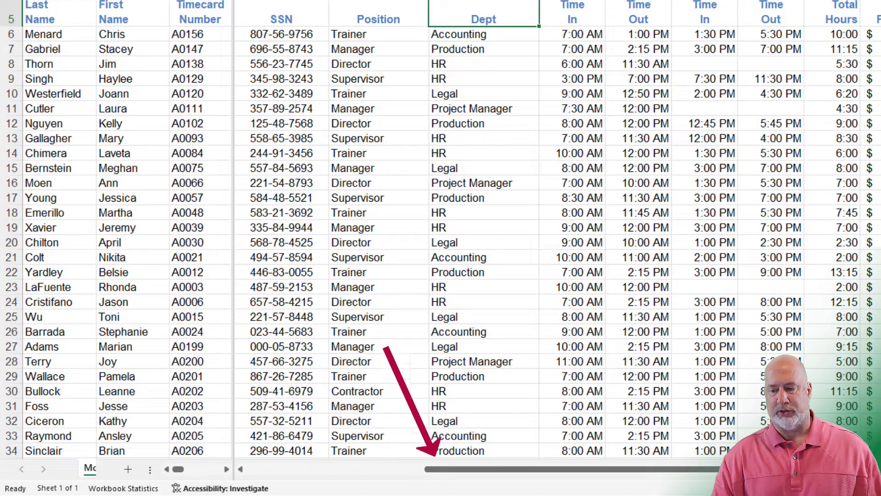
# Step: Enter the heading 'New Data' in cell N5
pyautogui.hscroll(3)
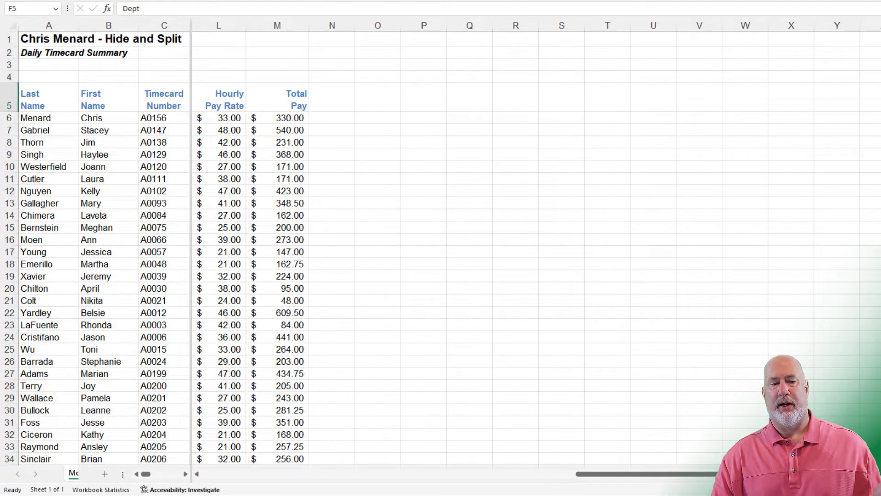
pyautogui.click(331, 97)
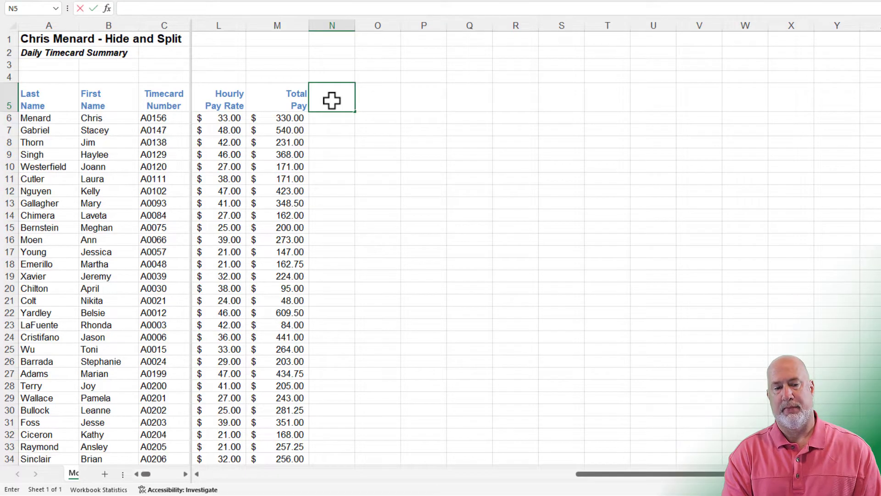
pyautogui.write('New Data')
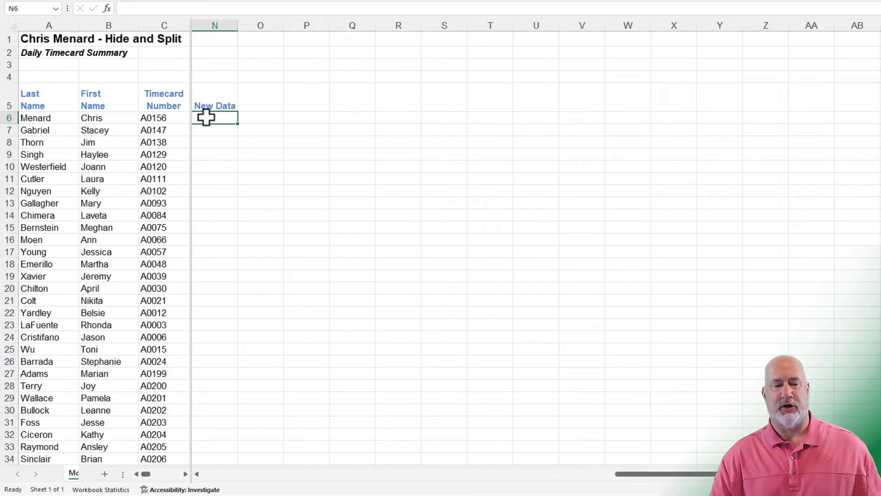
# Step: Remove the vertical split and inspect M57's =SUM(M6:M56) Total Pay formula
pyautogui.click(260, 130)
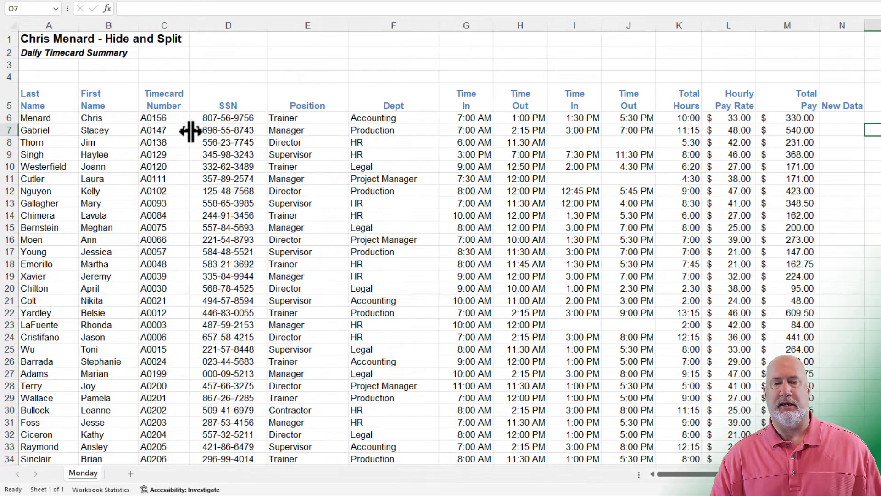
pyautogui.scroll(-3)
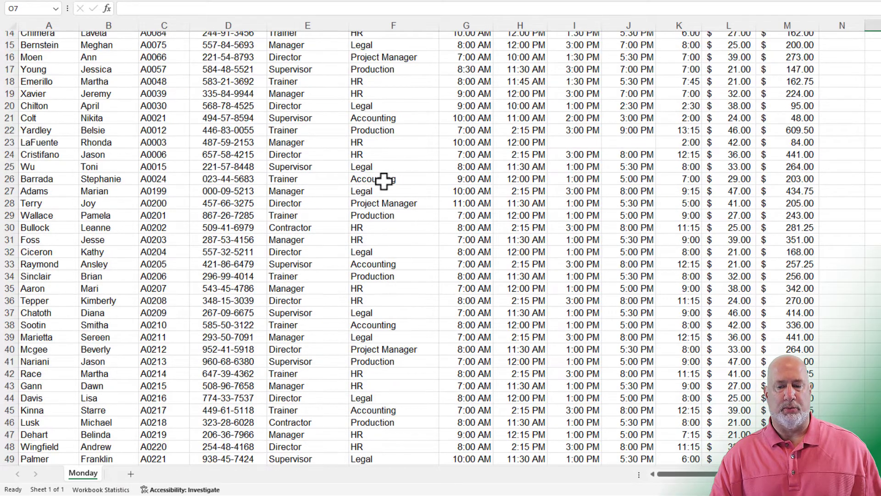
pyautogui.scroll(-3)
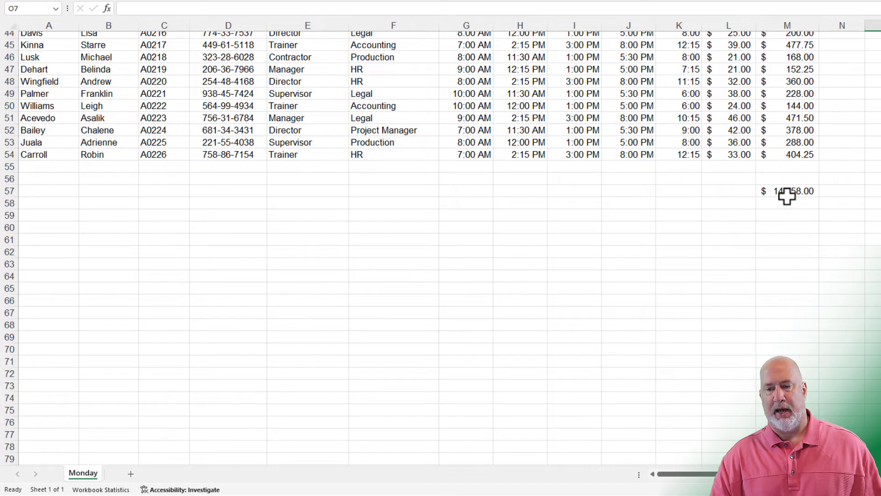
pyautogui.click(787, 190)
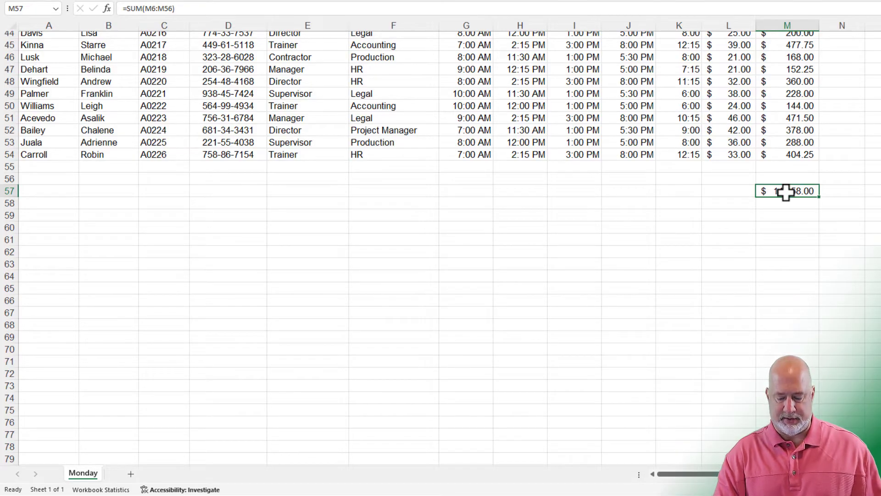
pyautogui.doubleClick(786, 191)
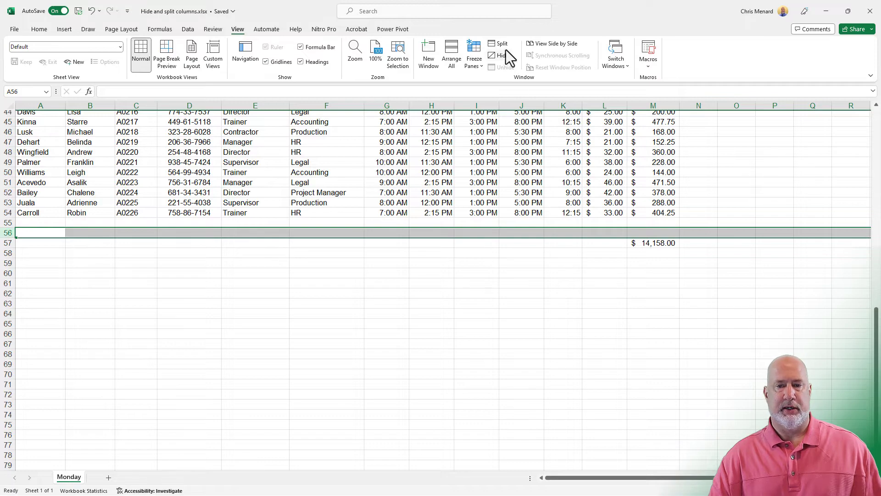
pyautogui.click(498, 43)
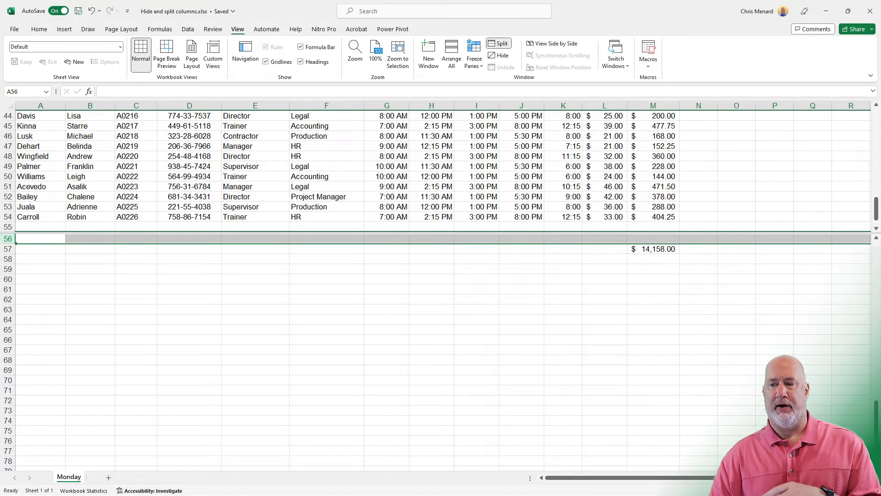
pyautogui.scroll(3)
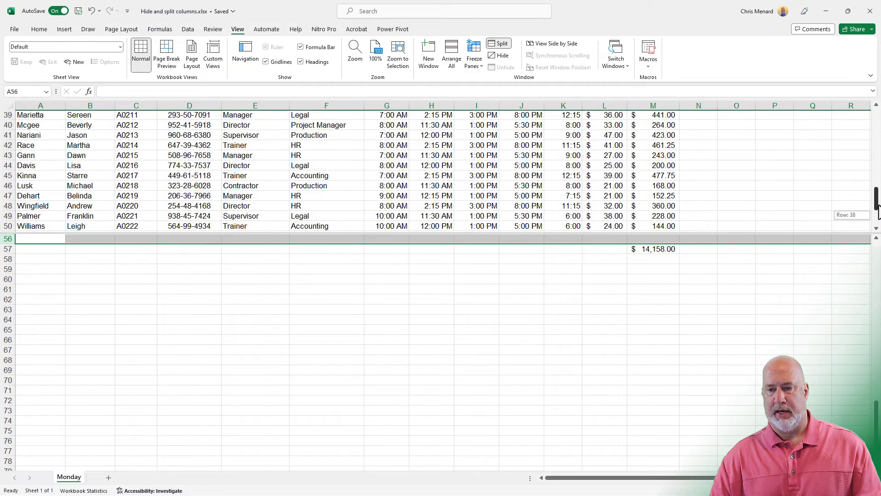
pyautogui.scroll(3)
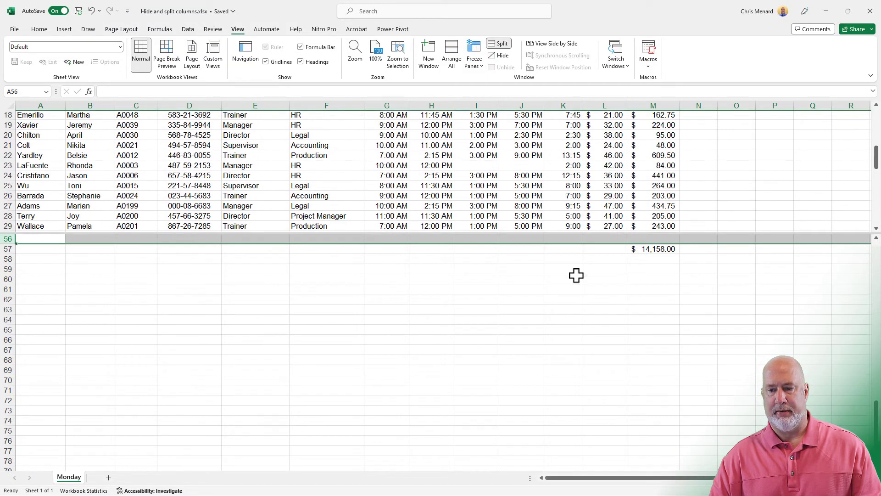
pyautogui.click(699, 289)
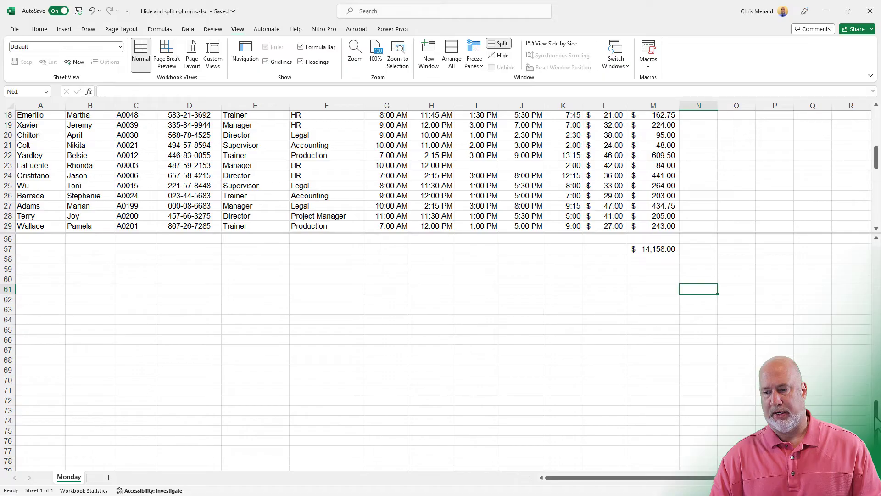
pyautogui.scroll(-3)
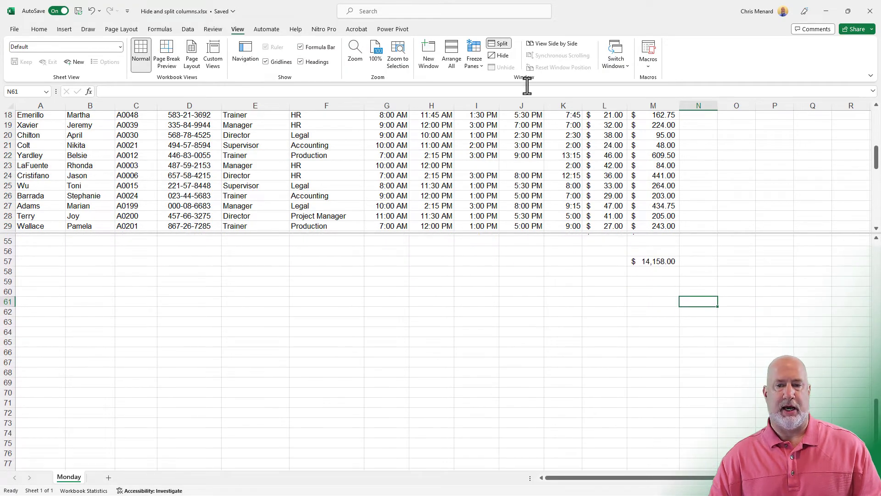
pyautogui.click(498, 43)
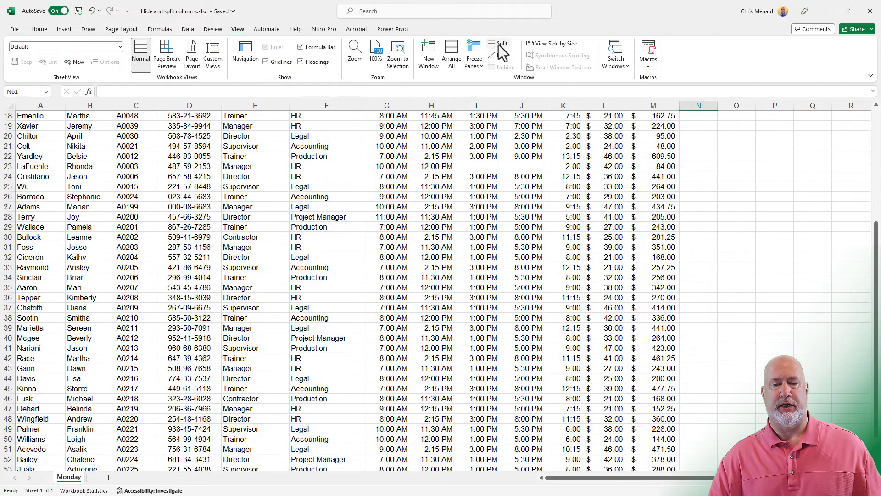